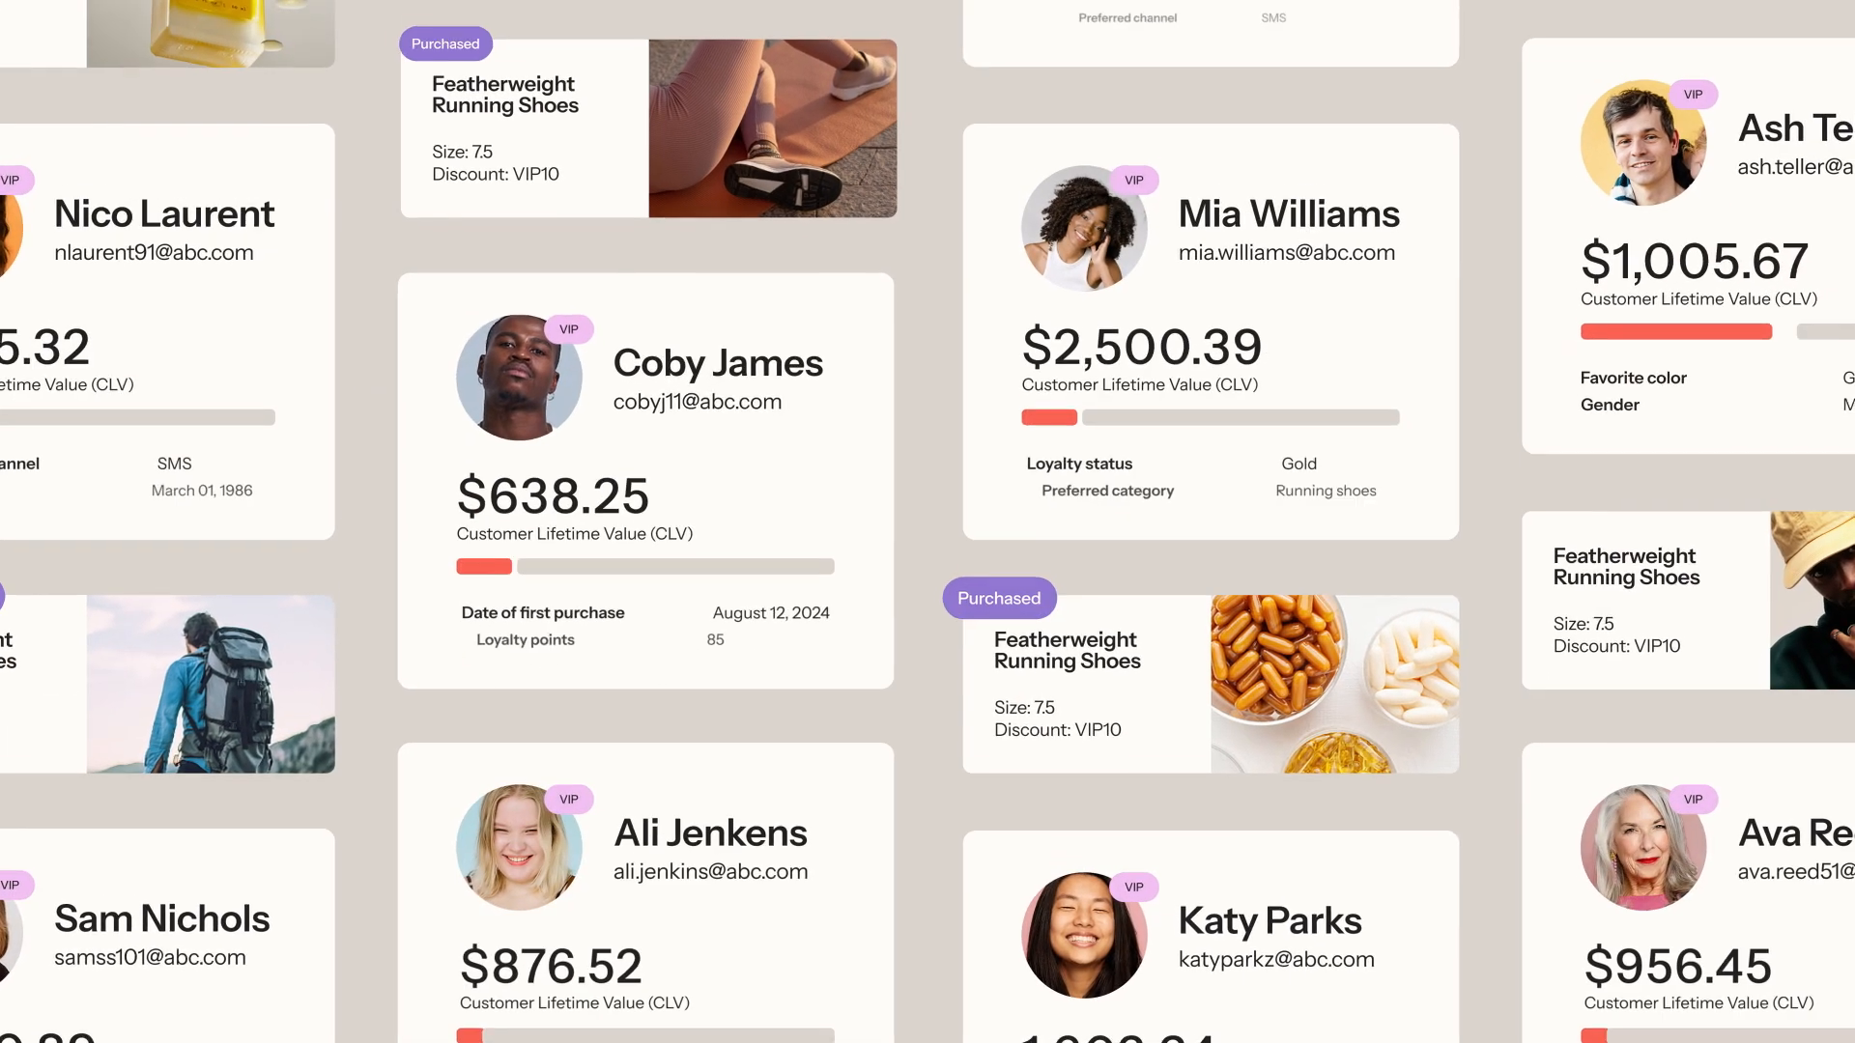
# - Bring up the Email clicks to purchase funnel for Recent Repeat Buyers in Customer insights
pyautogui.scroll(-3)
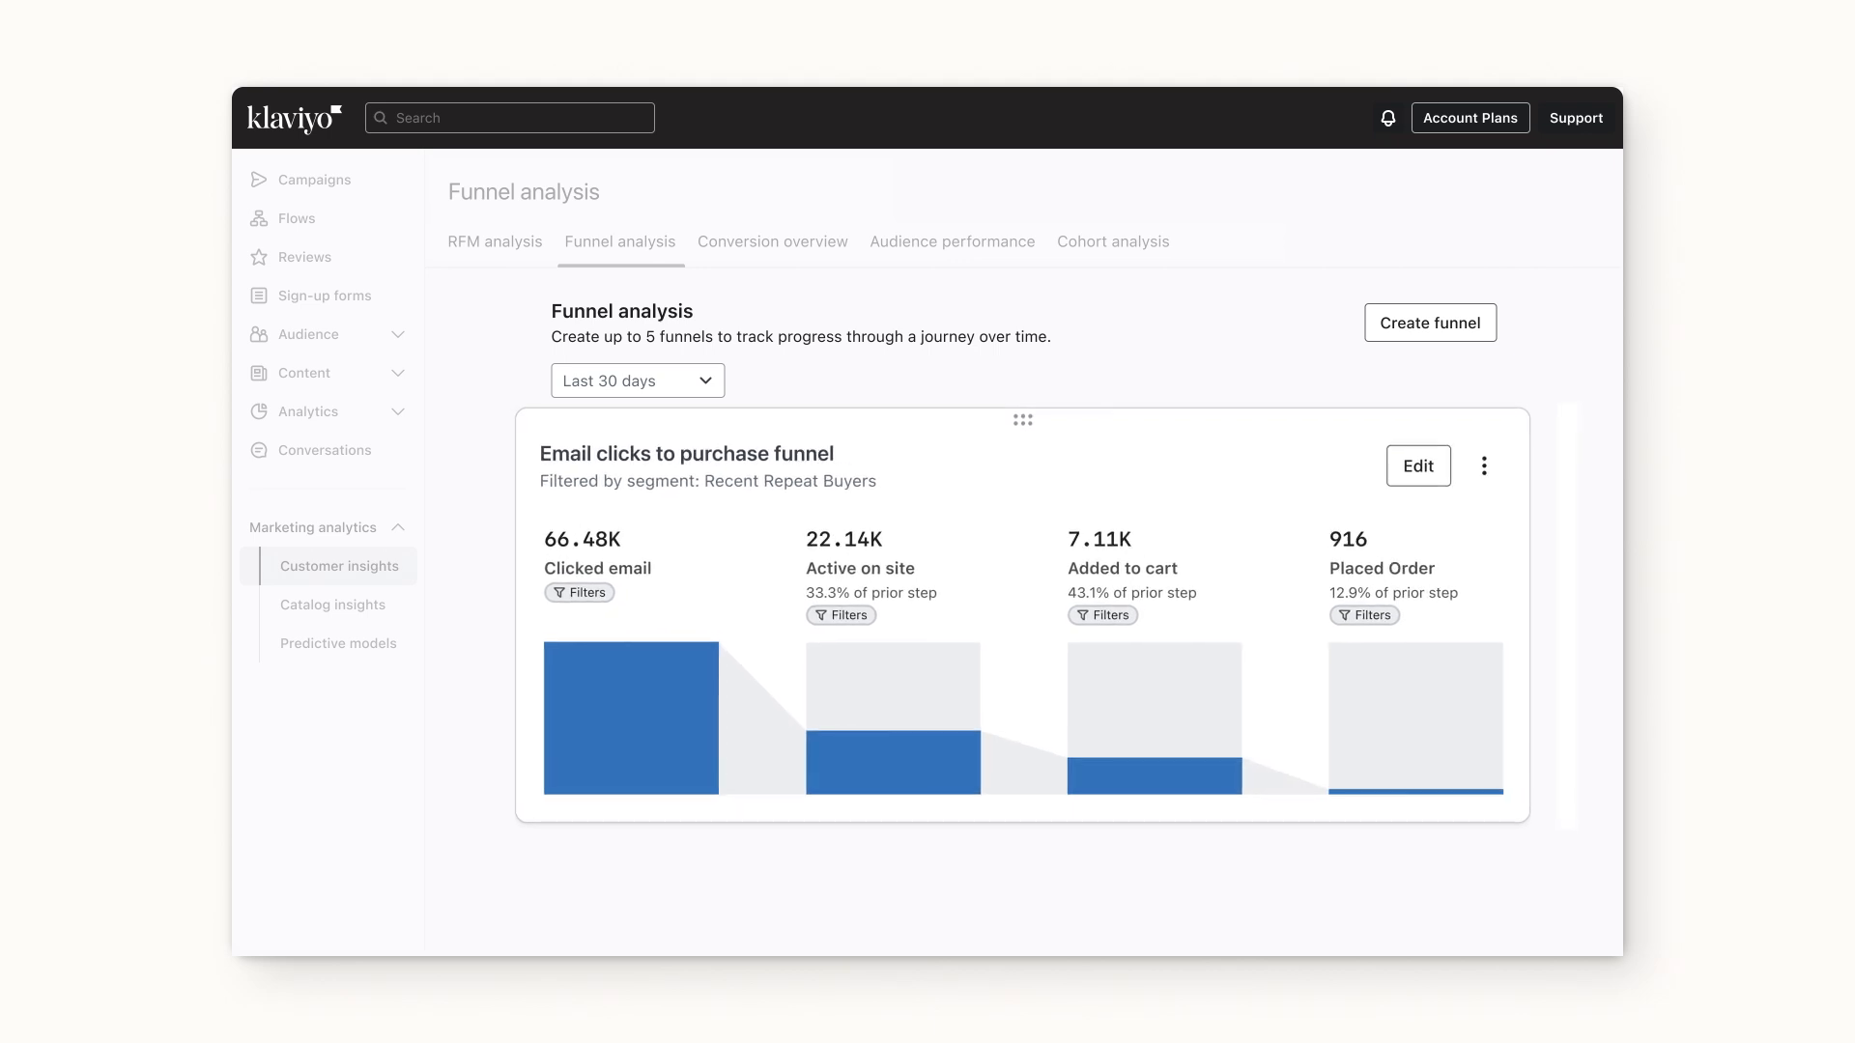
# - Move through Conversion overview and Audience performance to the RFM percent change chart for Jan 15 vs Feb 15, 2024
pyautogui.click(771, 242)
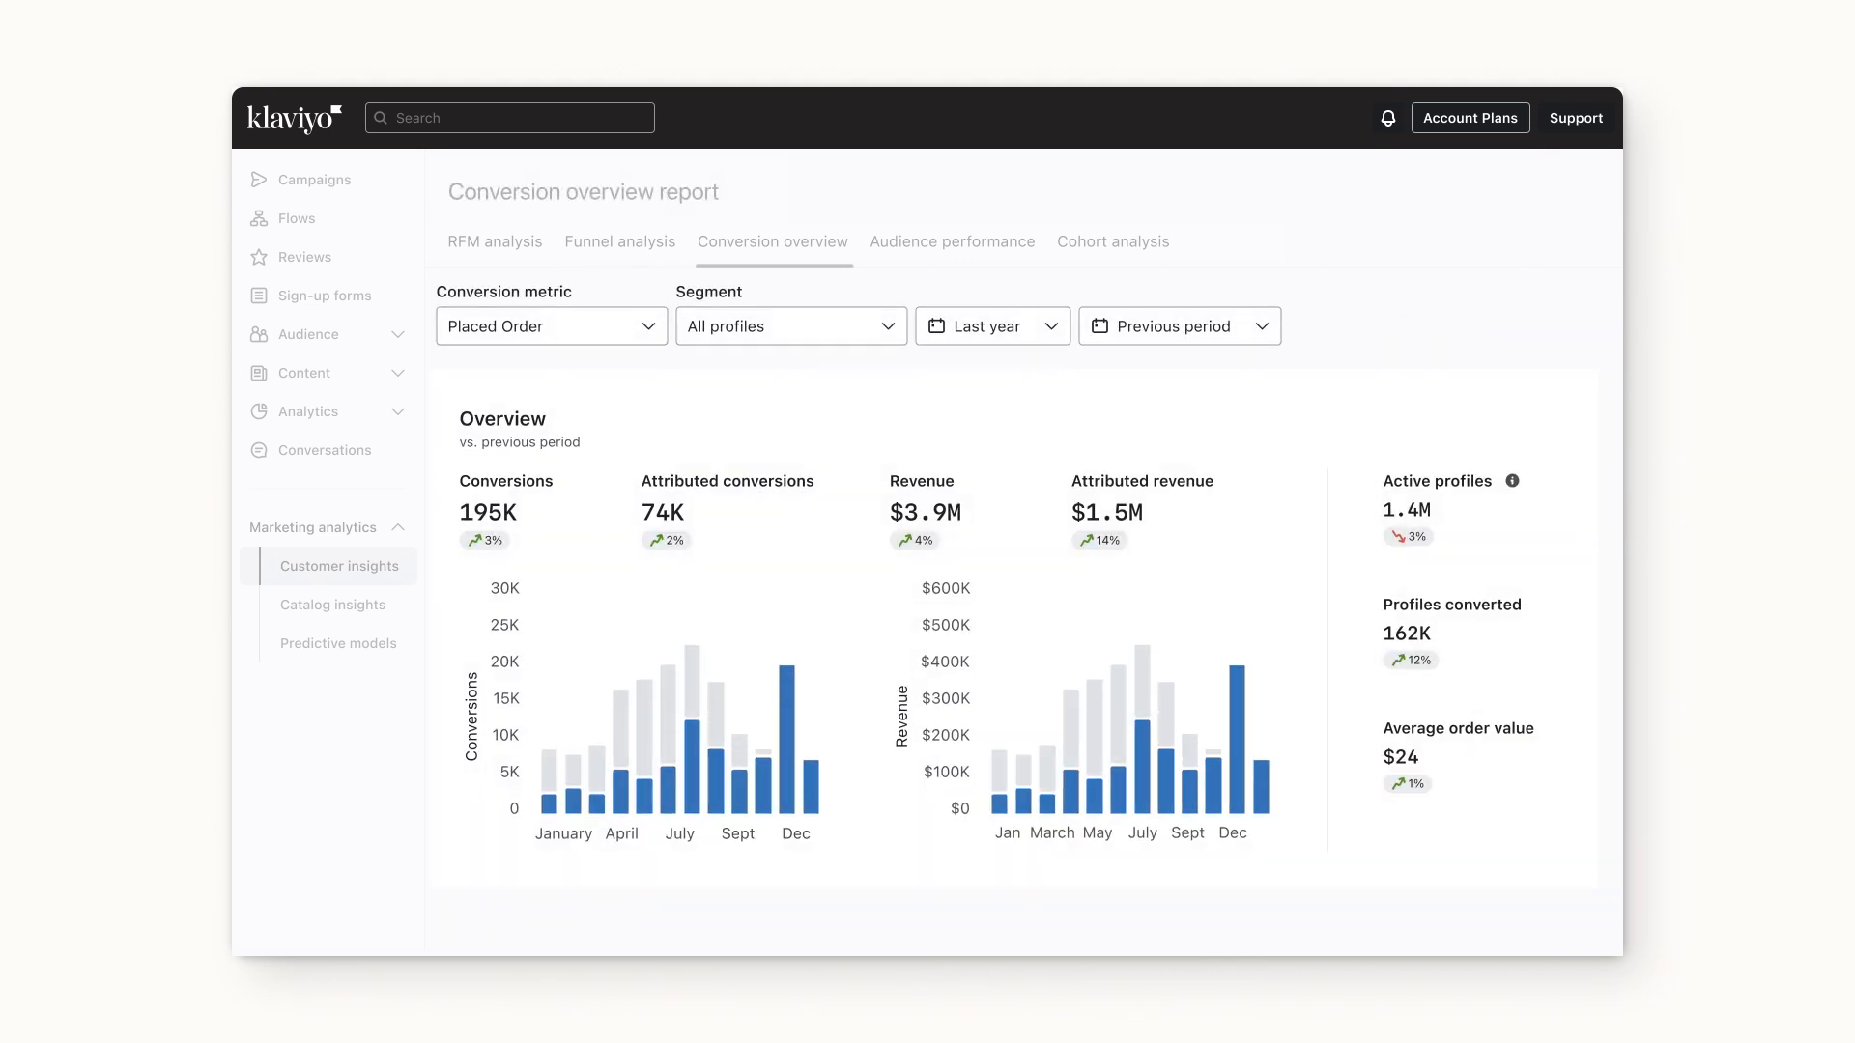
pyautogui.click(951, 242)
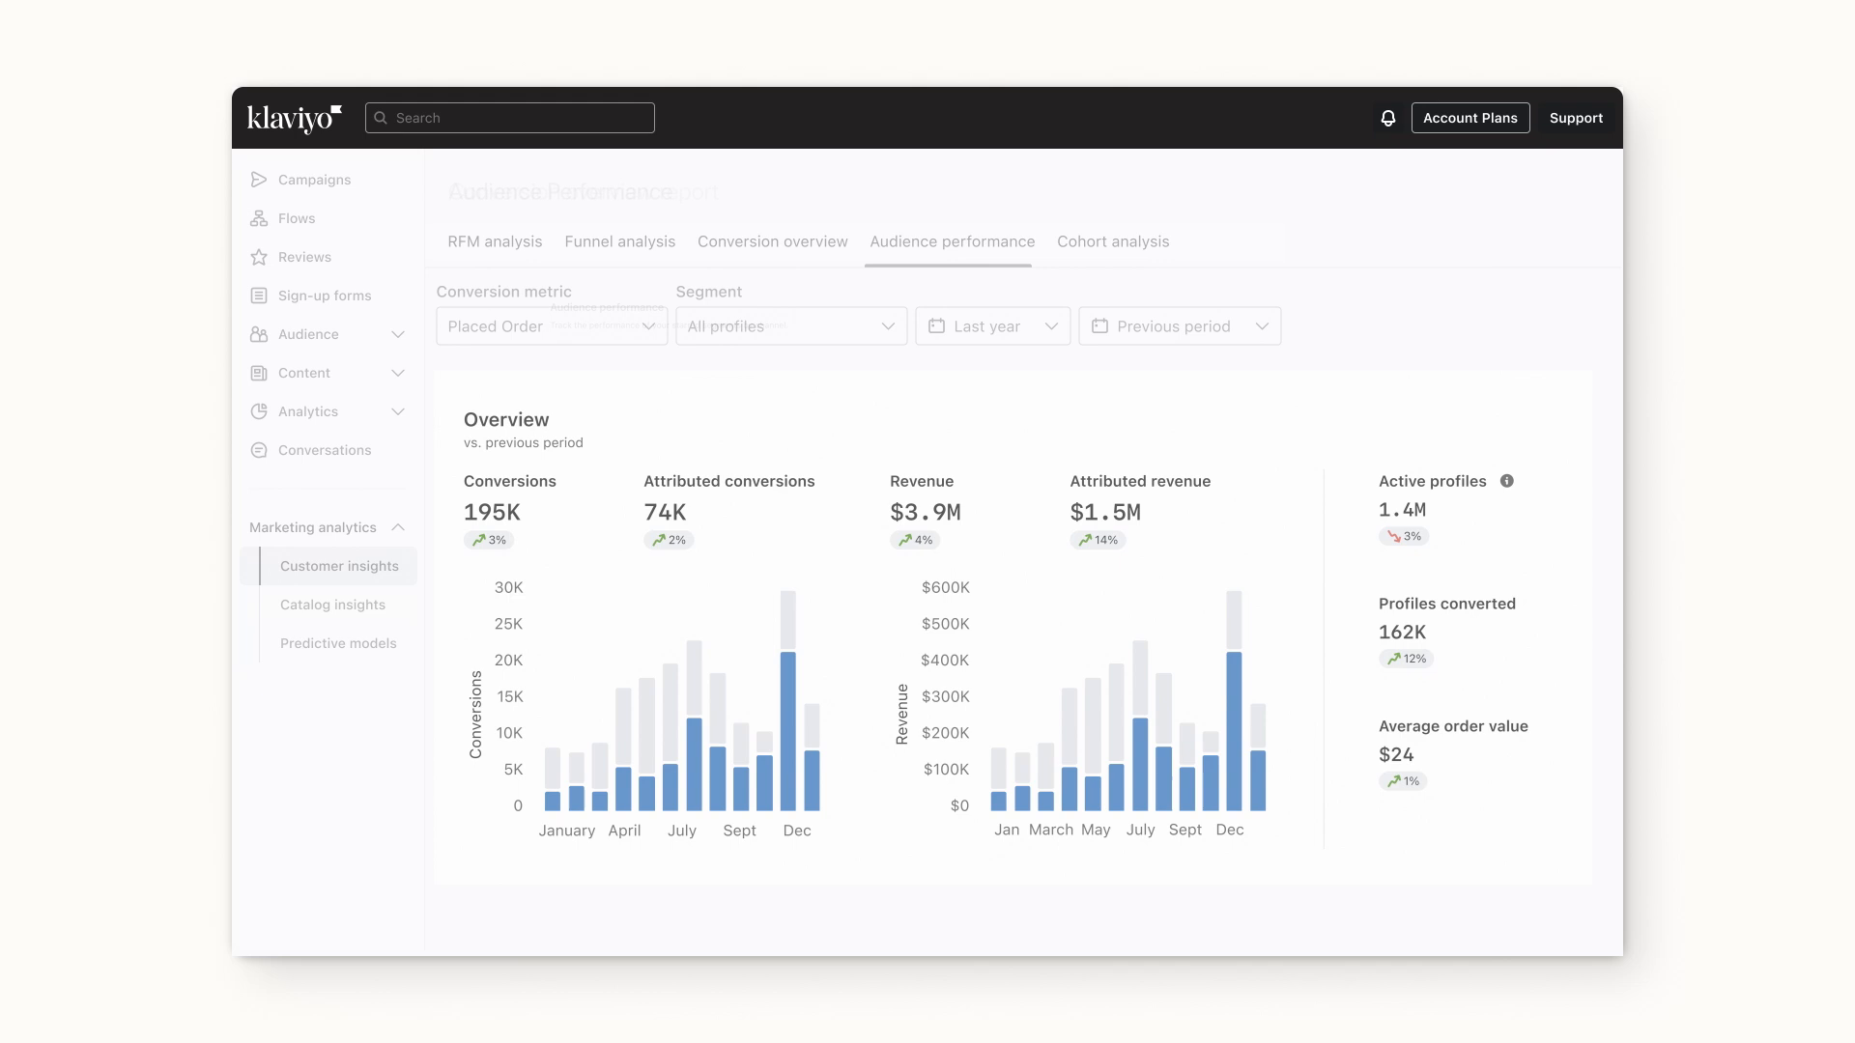
pyautogui.click(951, 241)
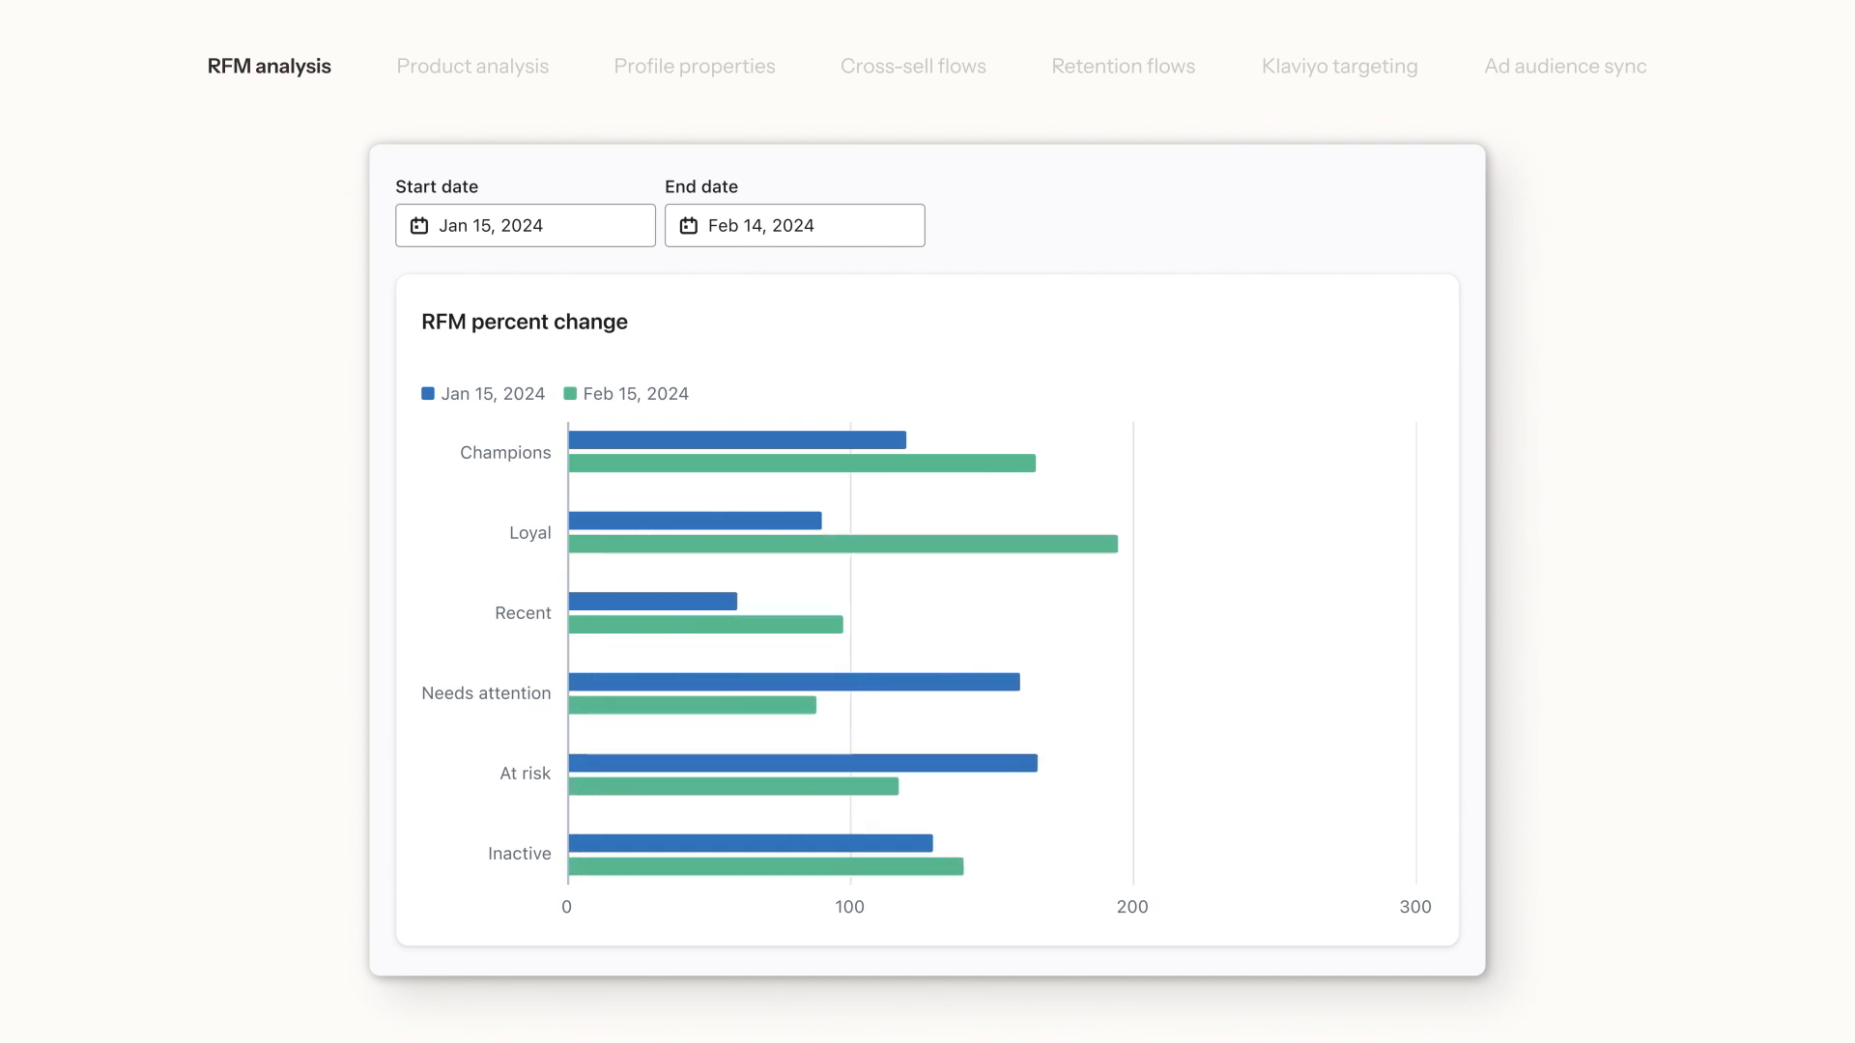
pyautogui.moveTo(735, 452)
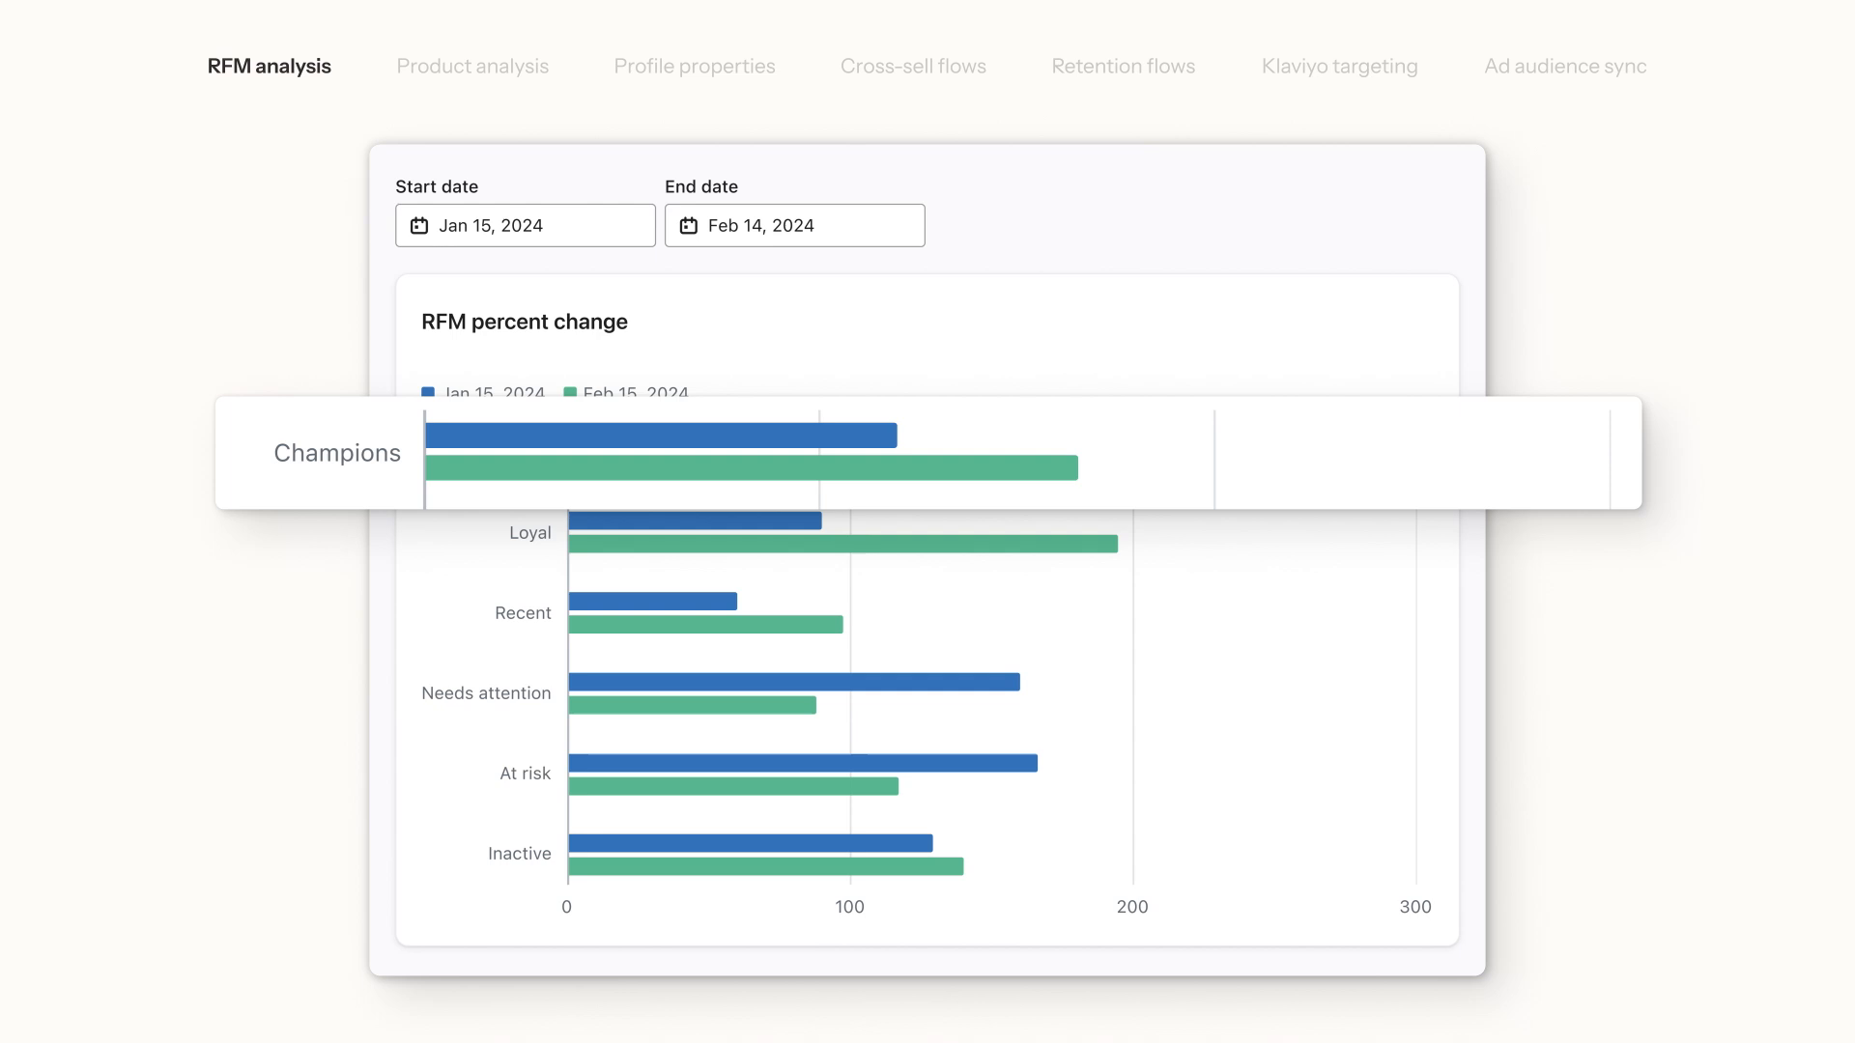
pyautogui.moveTo(829, 773)
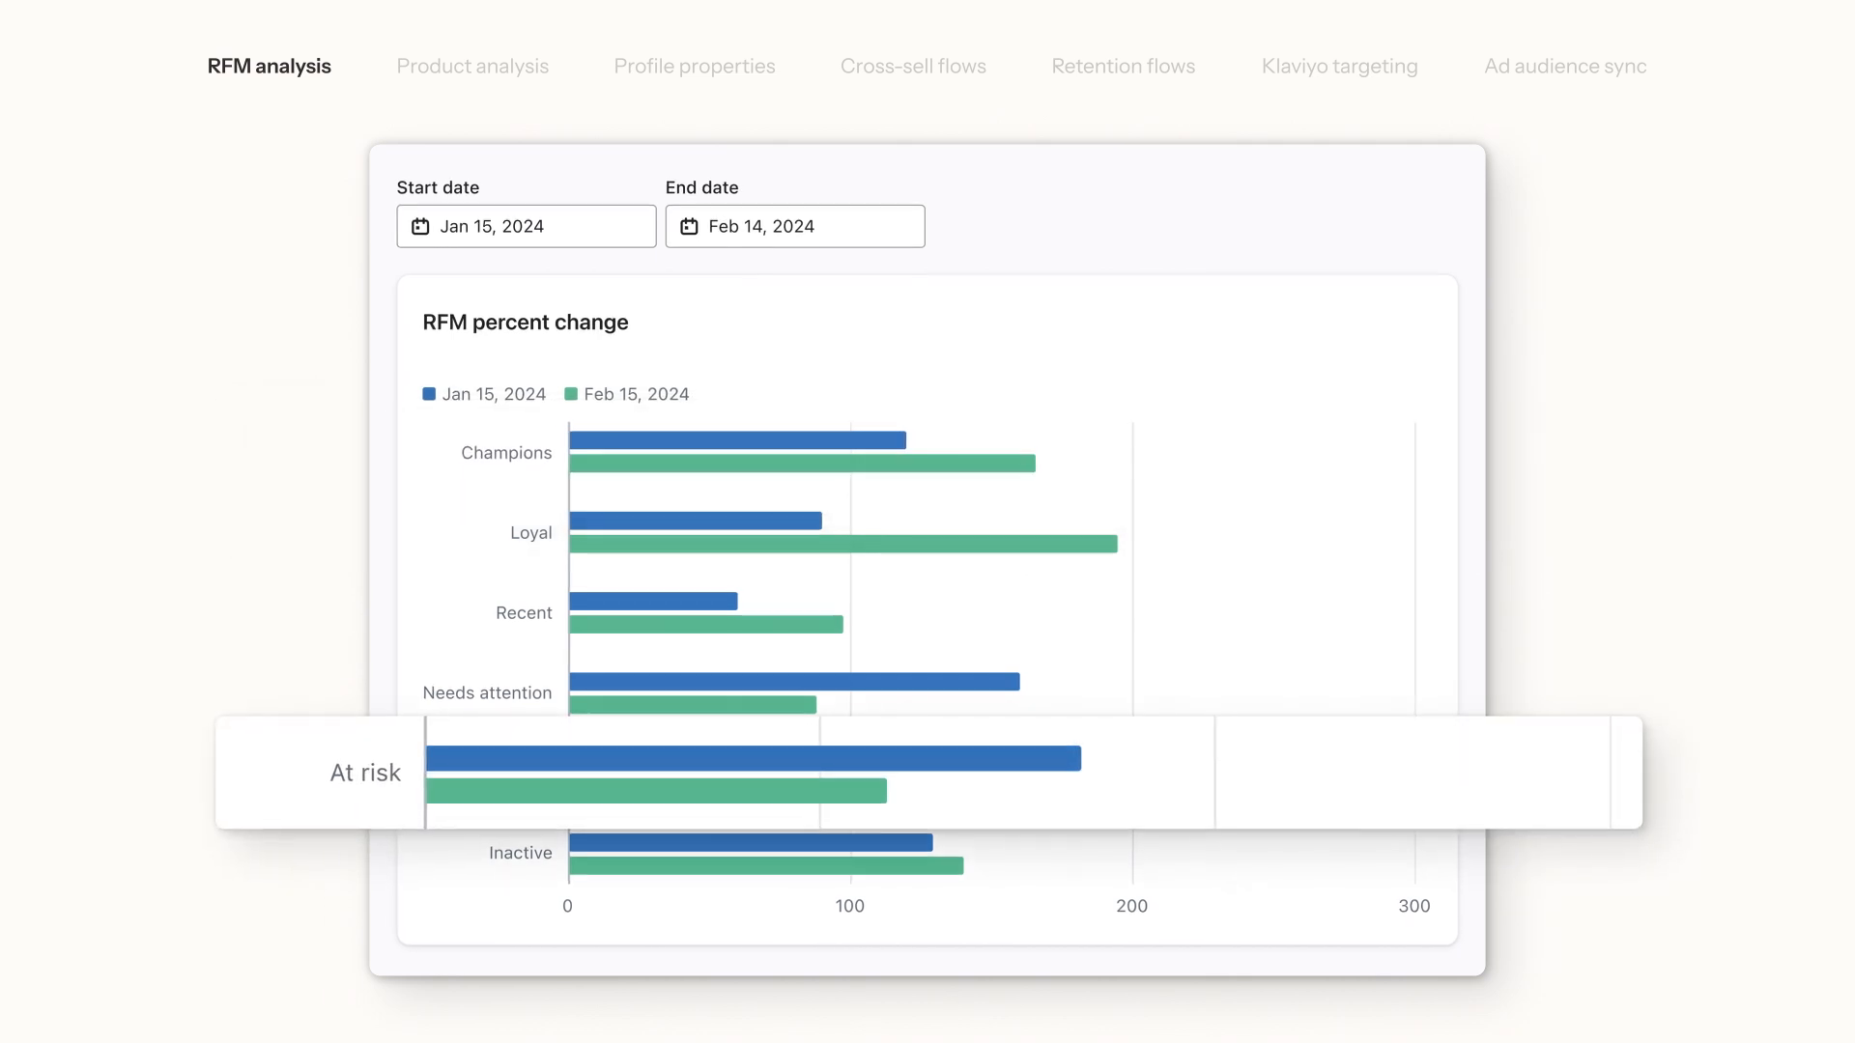
# - Review Product analysis down to Products bought in the next order, then show profile predictive analytics ($1099.85 LTV, Loyal)
pyautogui.click(471, 65)
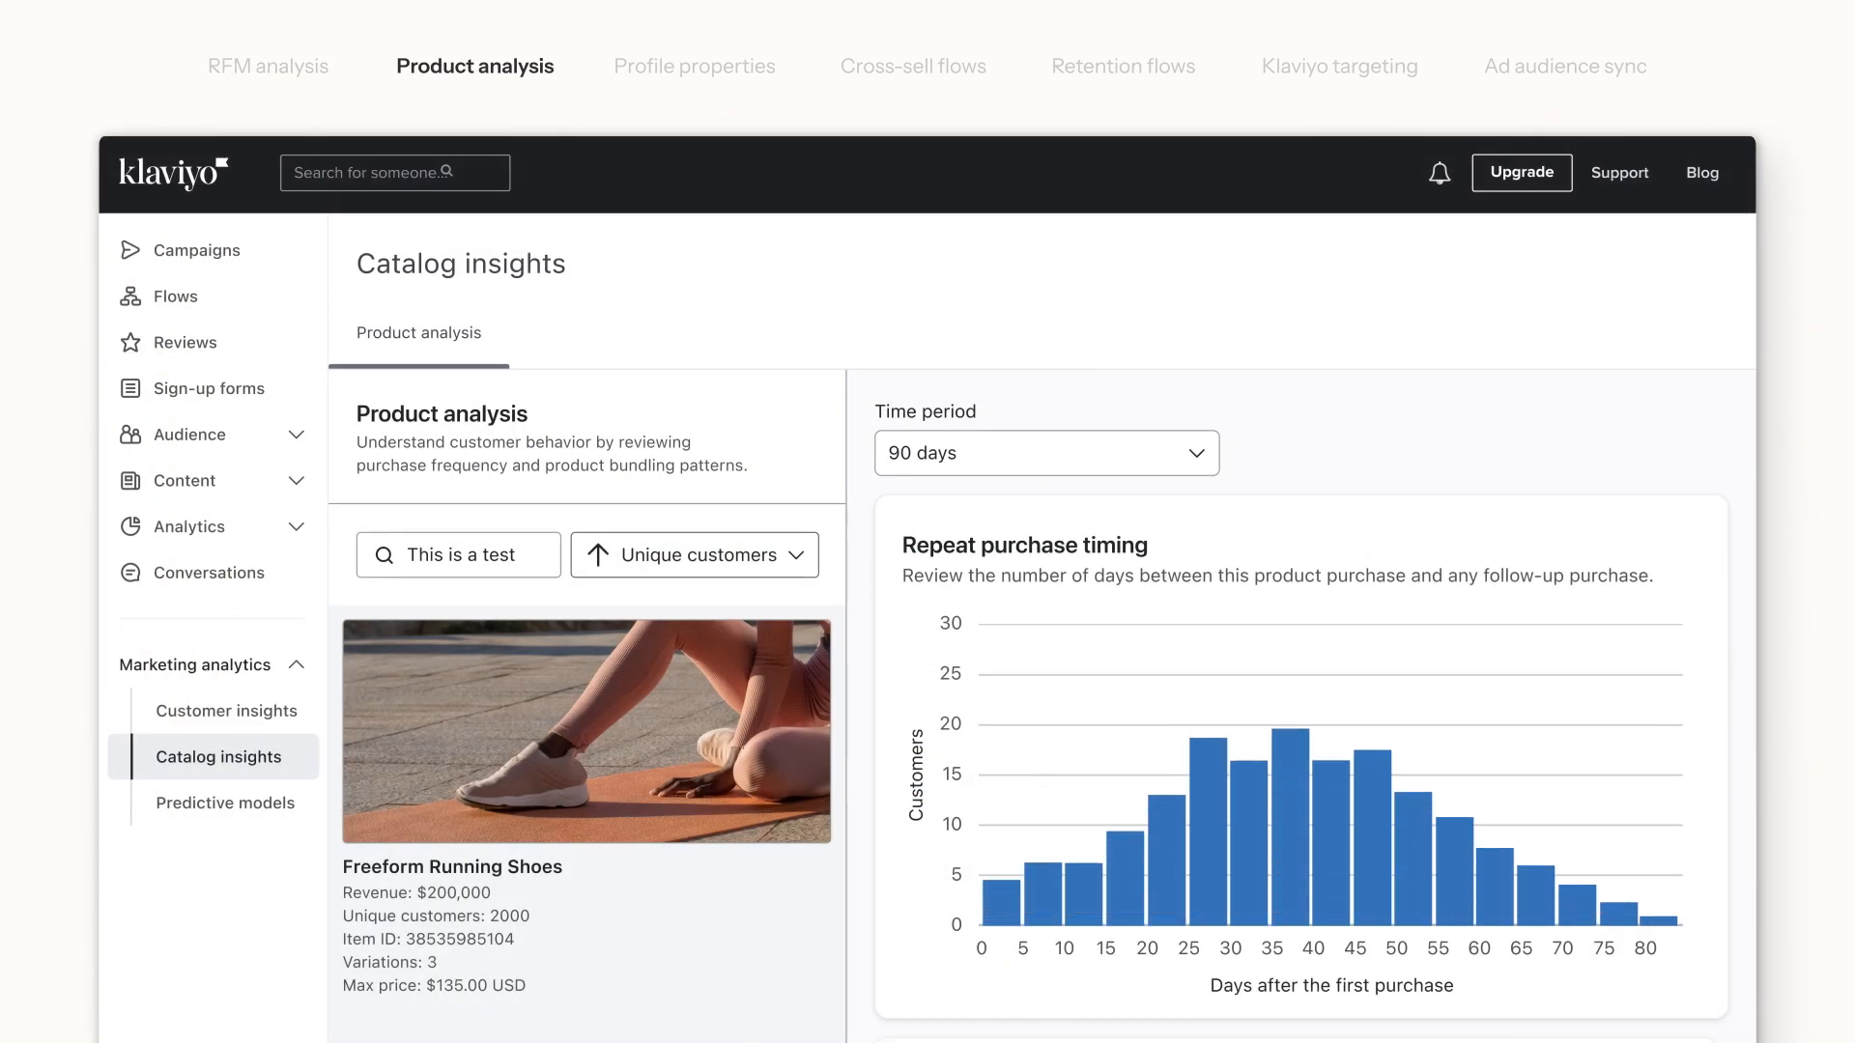
pyautogui.scroll(-3)
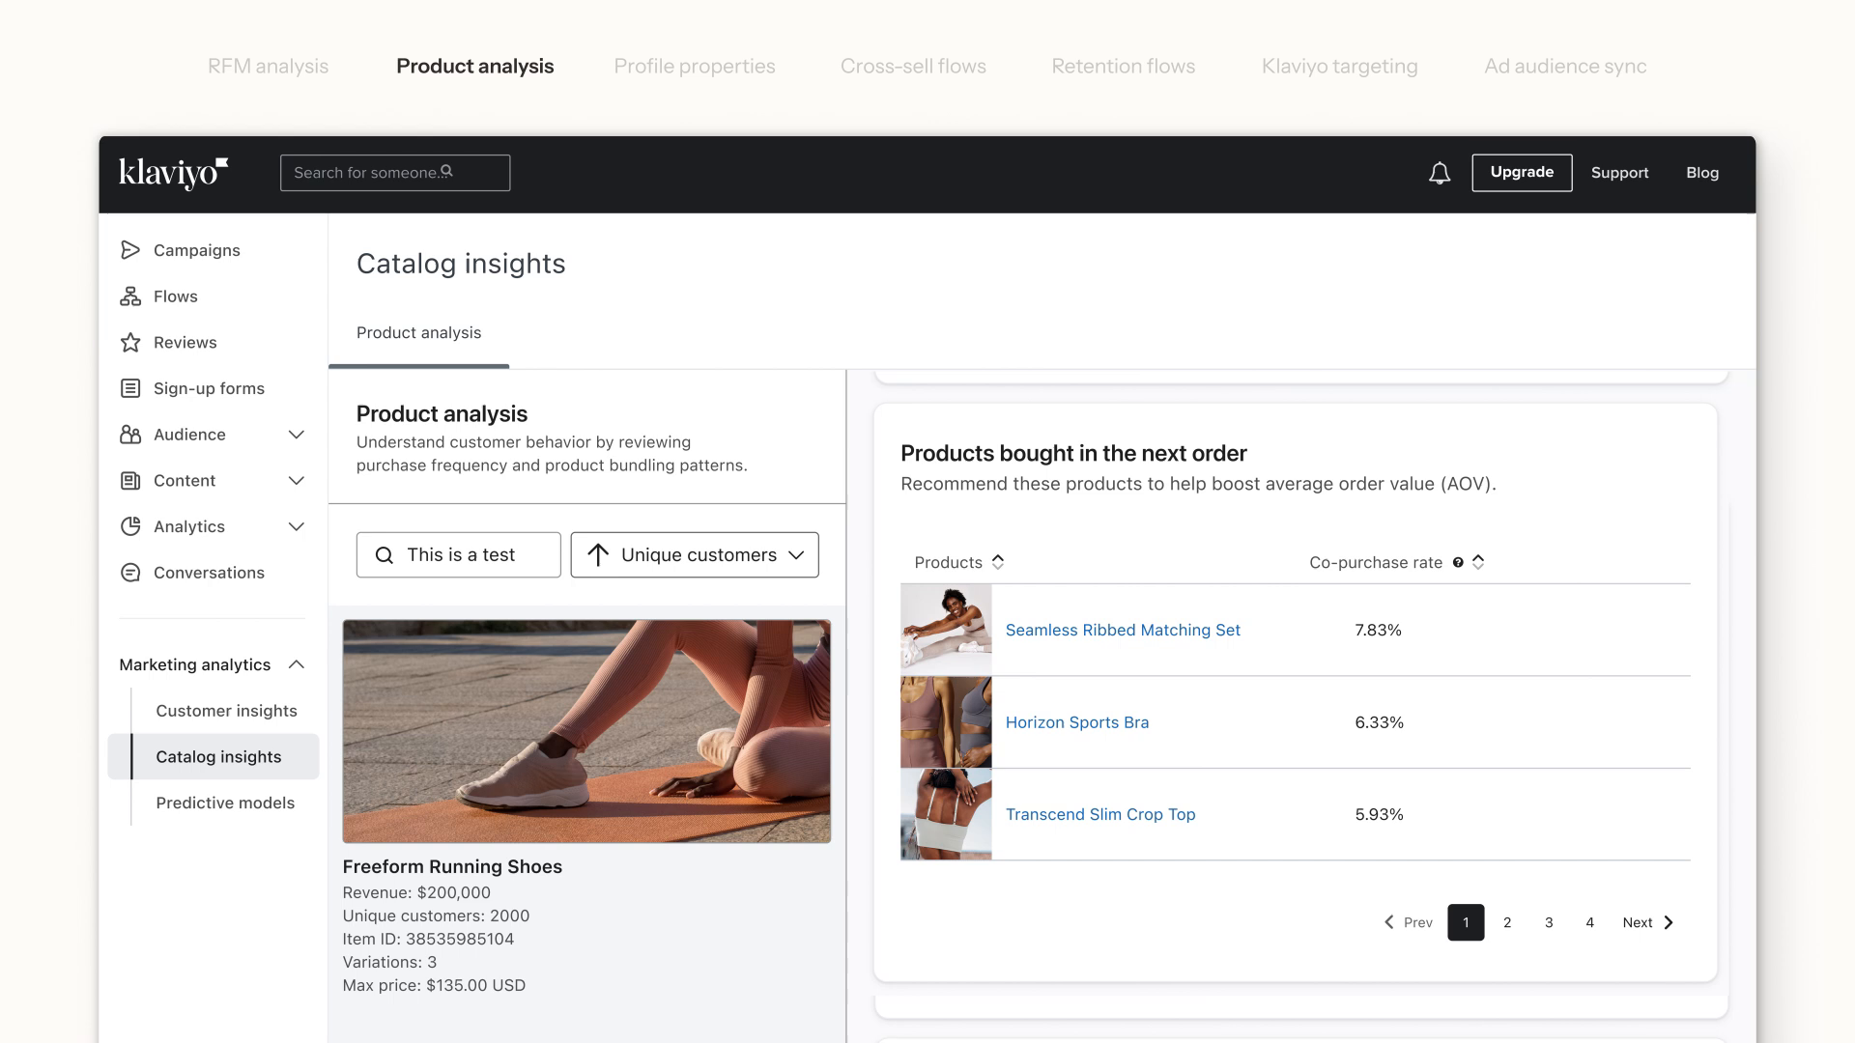
pyautogui.click(698, 66)
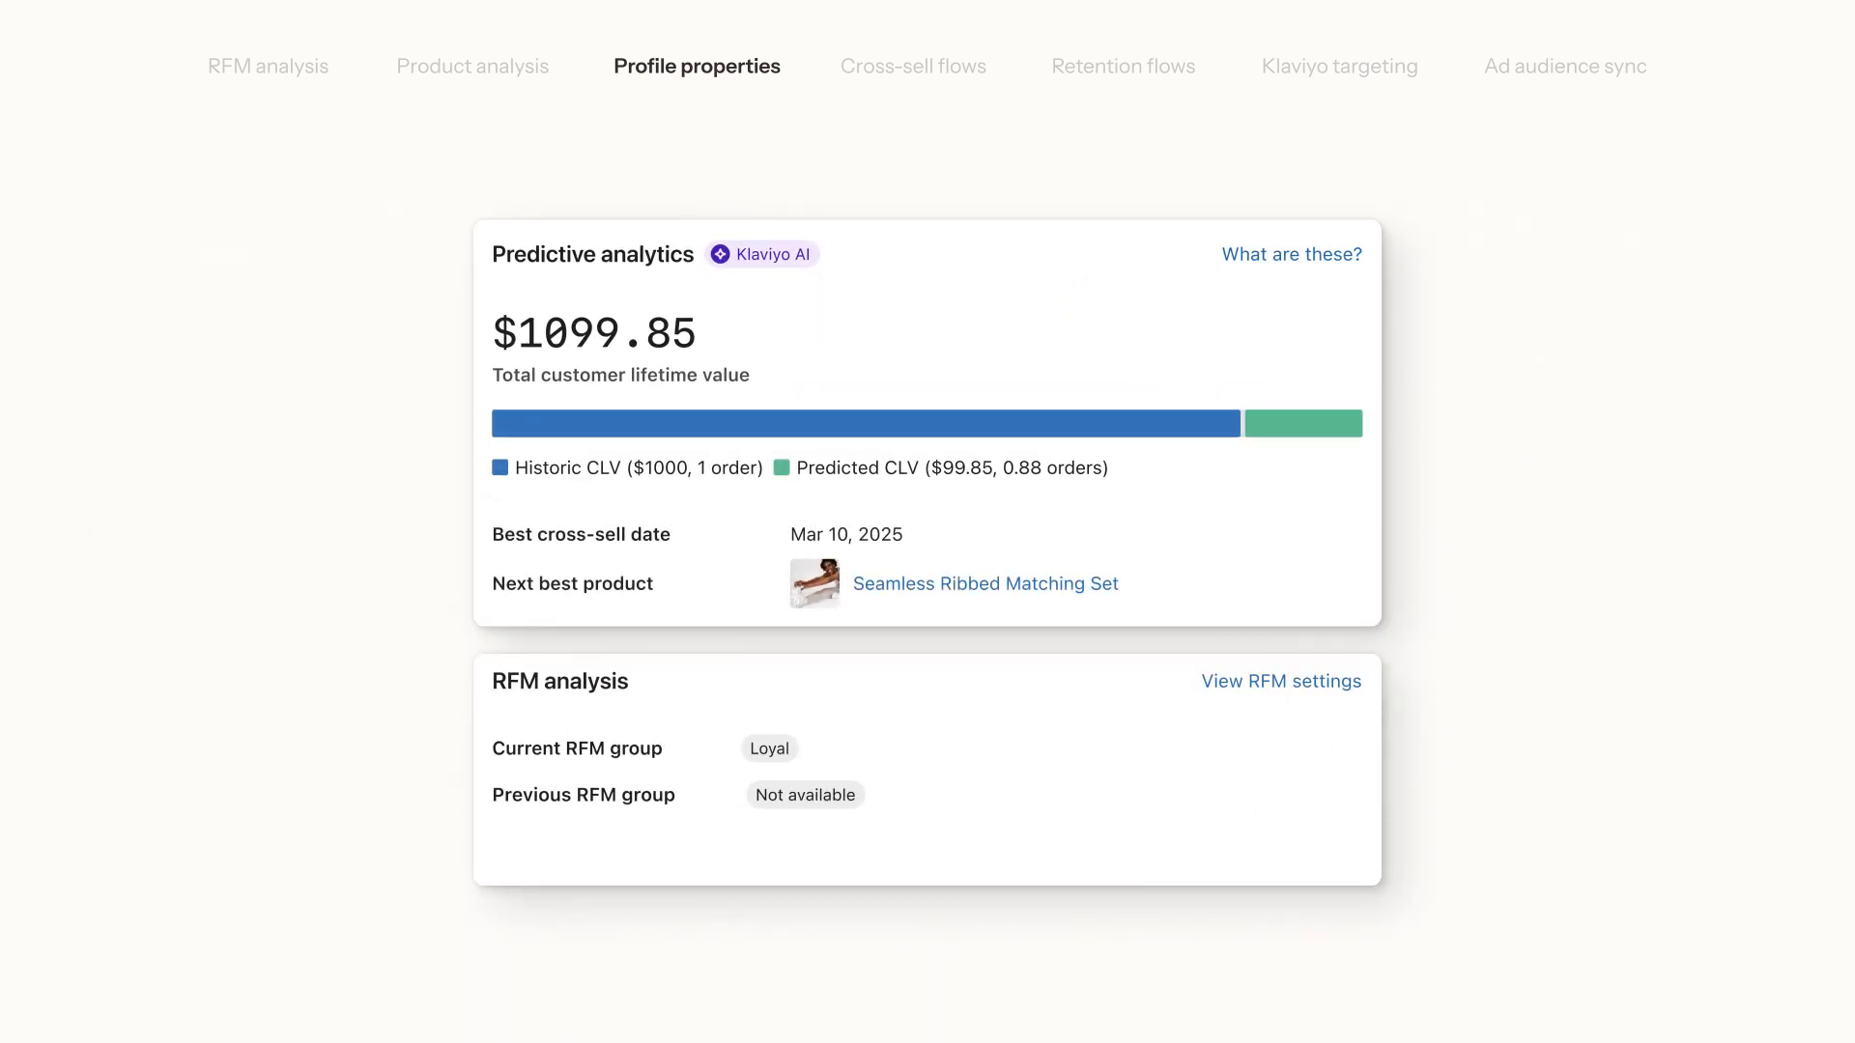
# - Review the cross-sell and retention flows
pyautogui.click(914, 66)
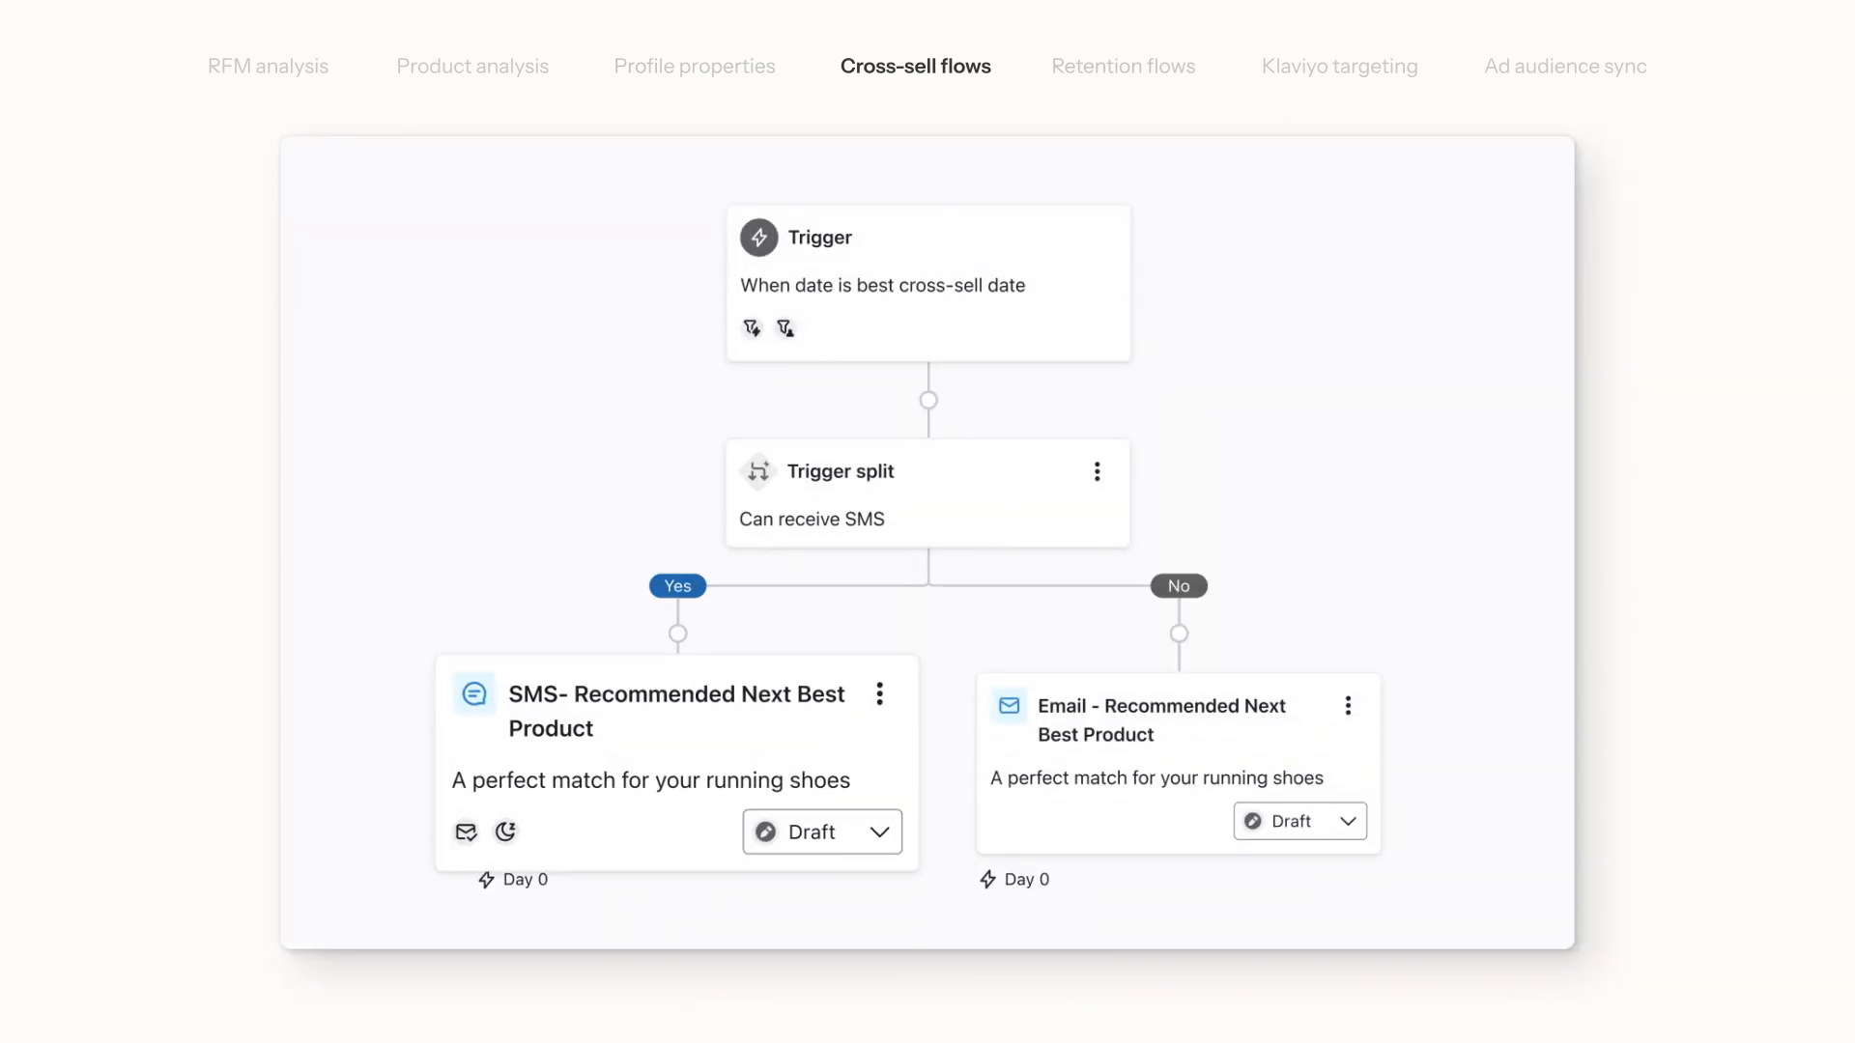
pyautogui.click(1125, 65)
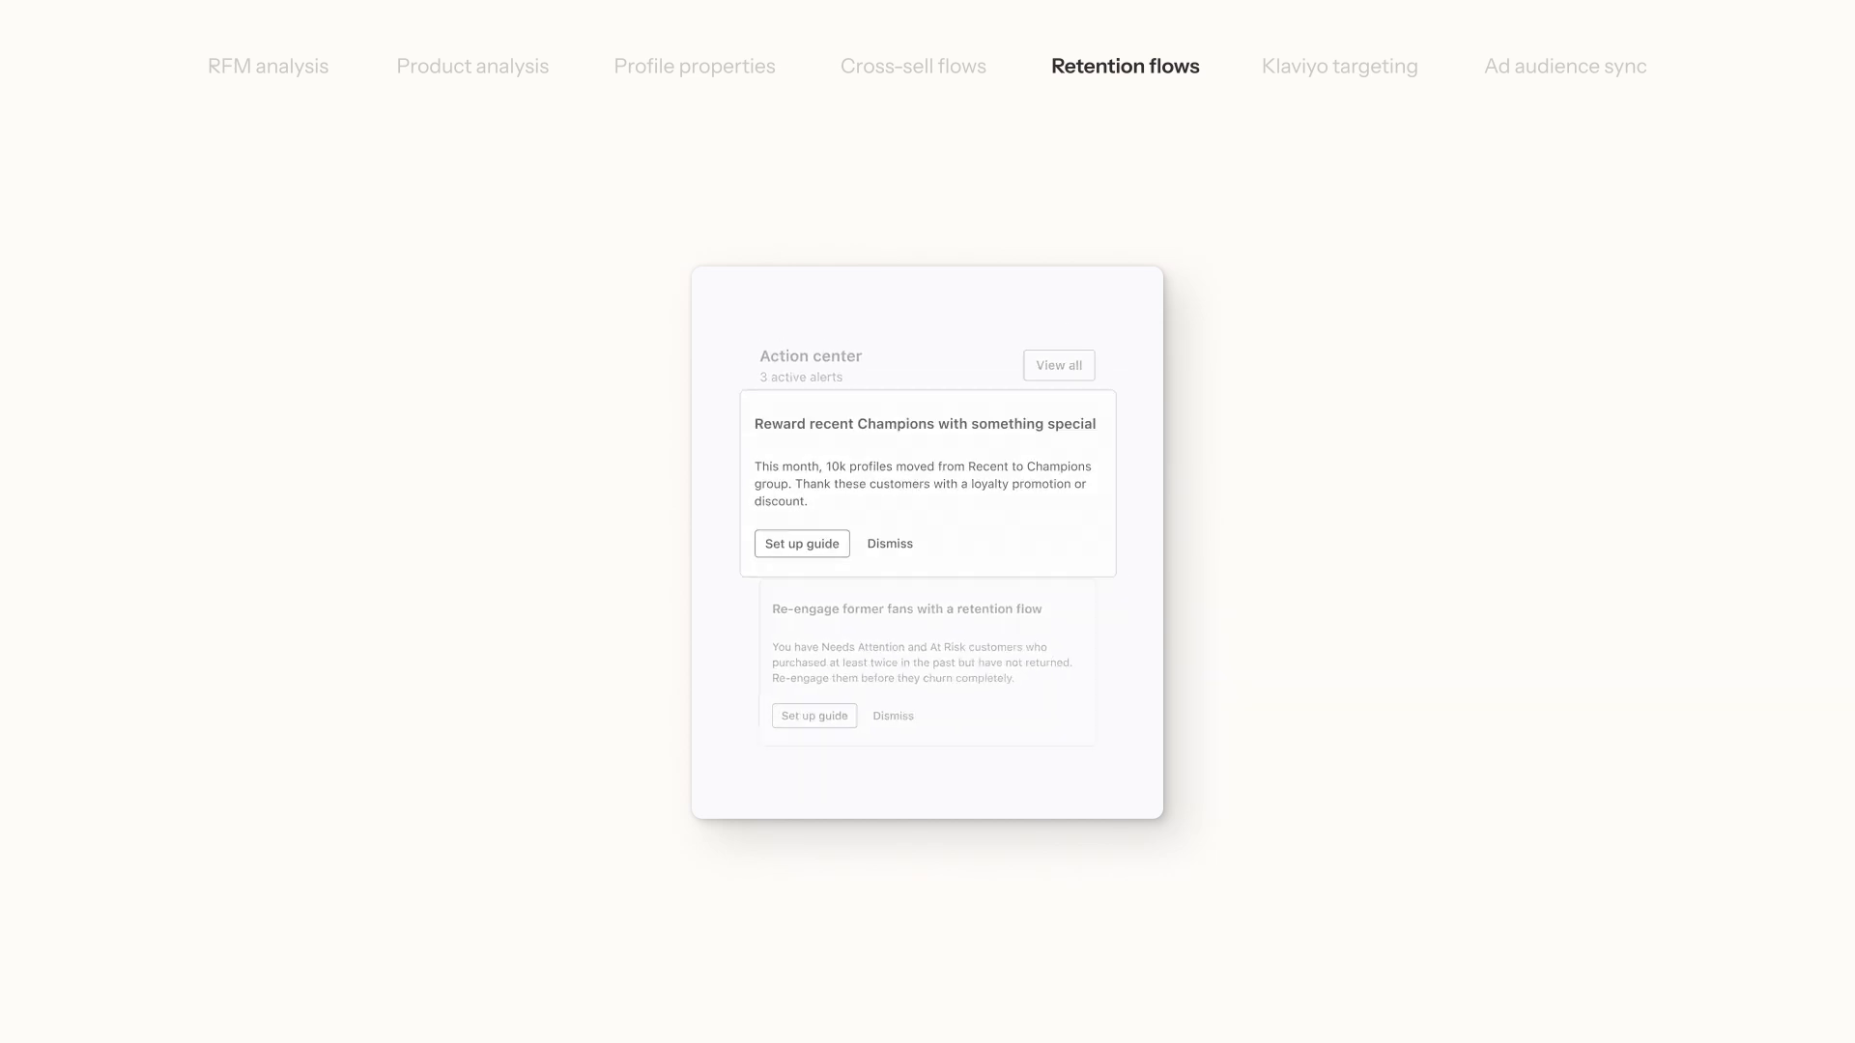
pyautogui.click(802, 543)
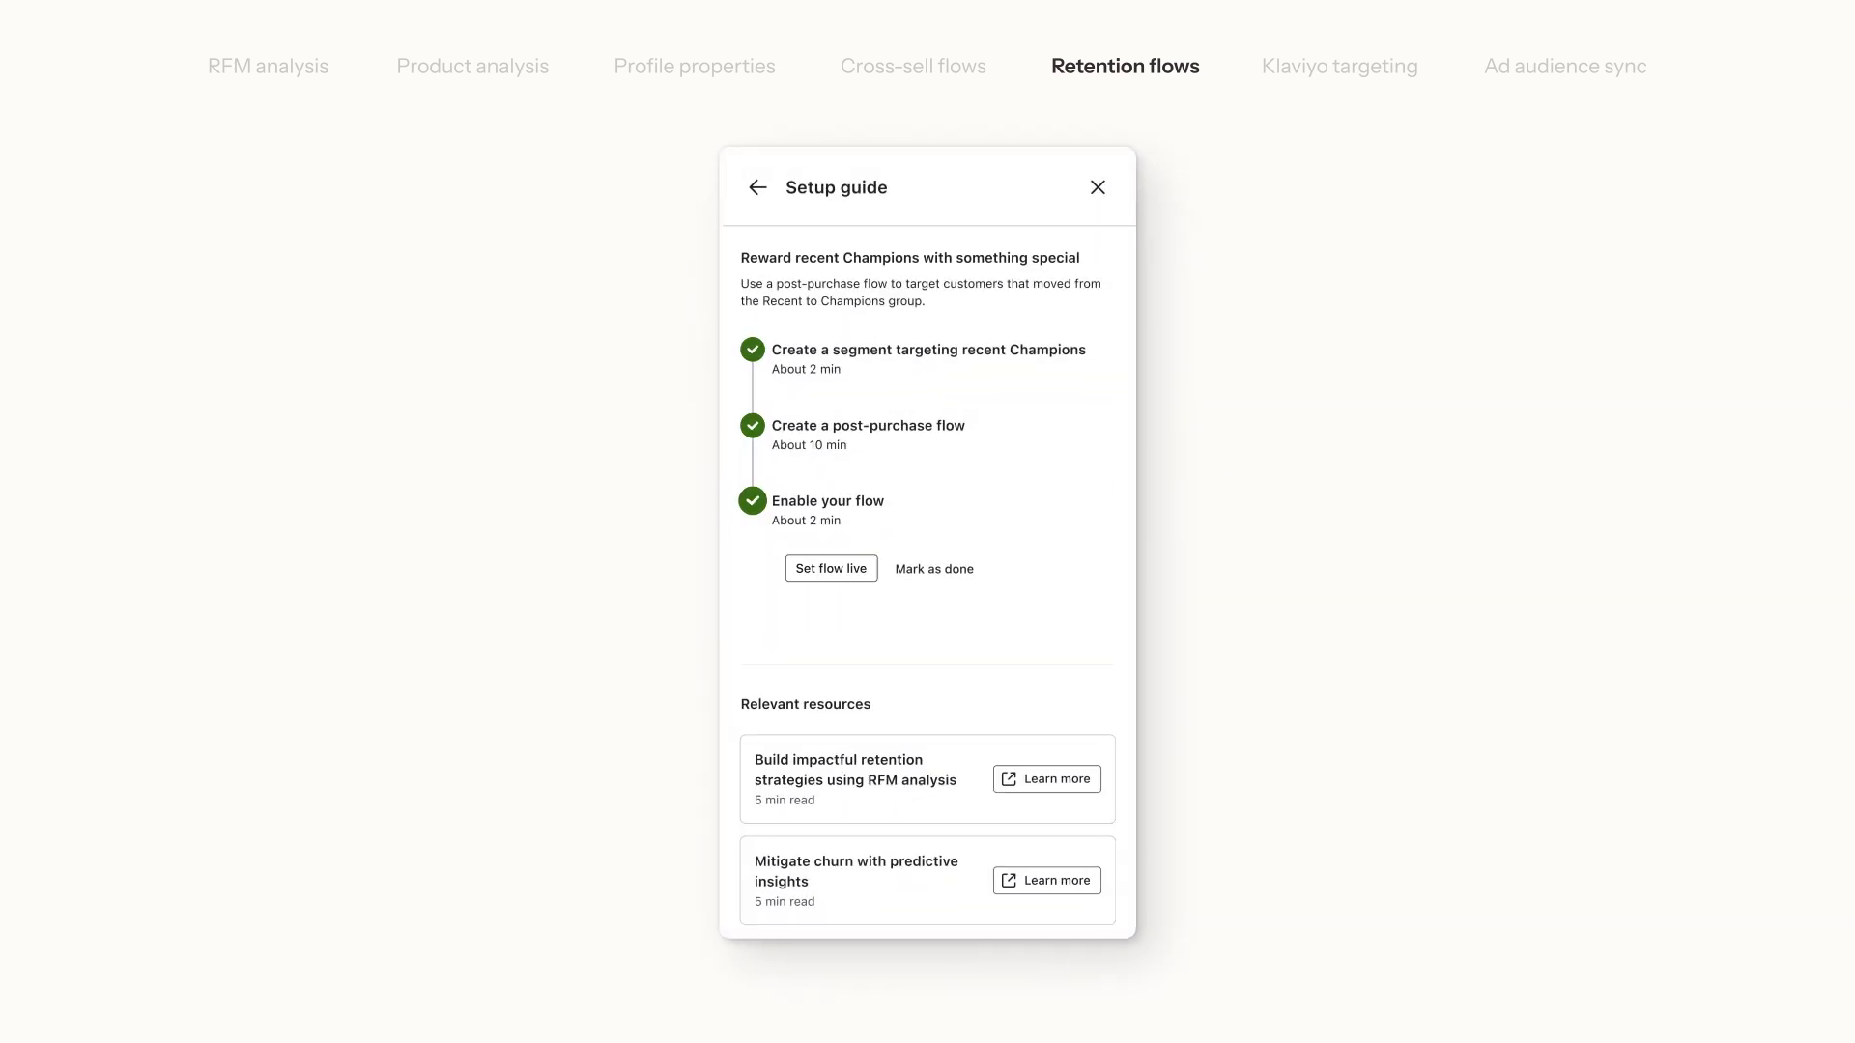
# - In Integrations > Audience sync, set the Google Ads audience to RFM Needs Attention
pyautogui.click(1341, 66)
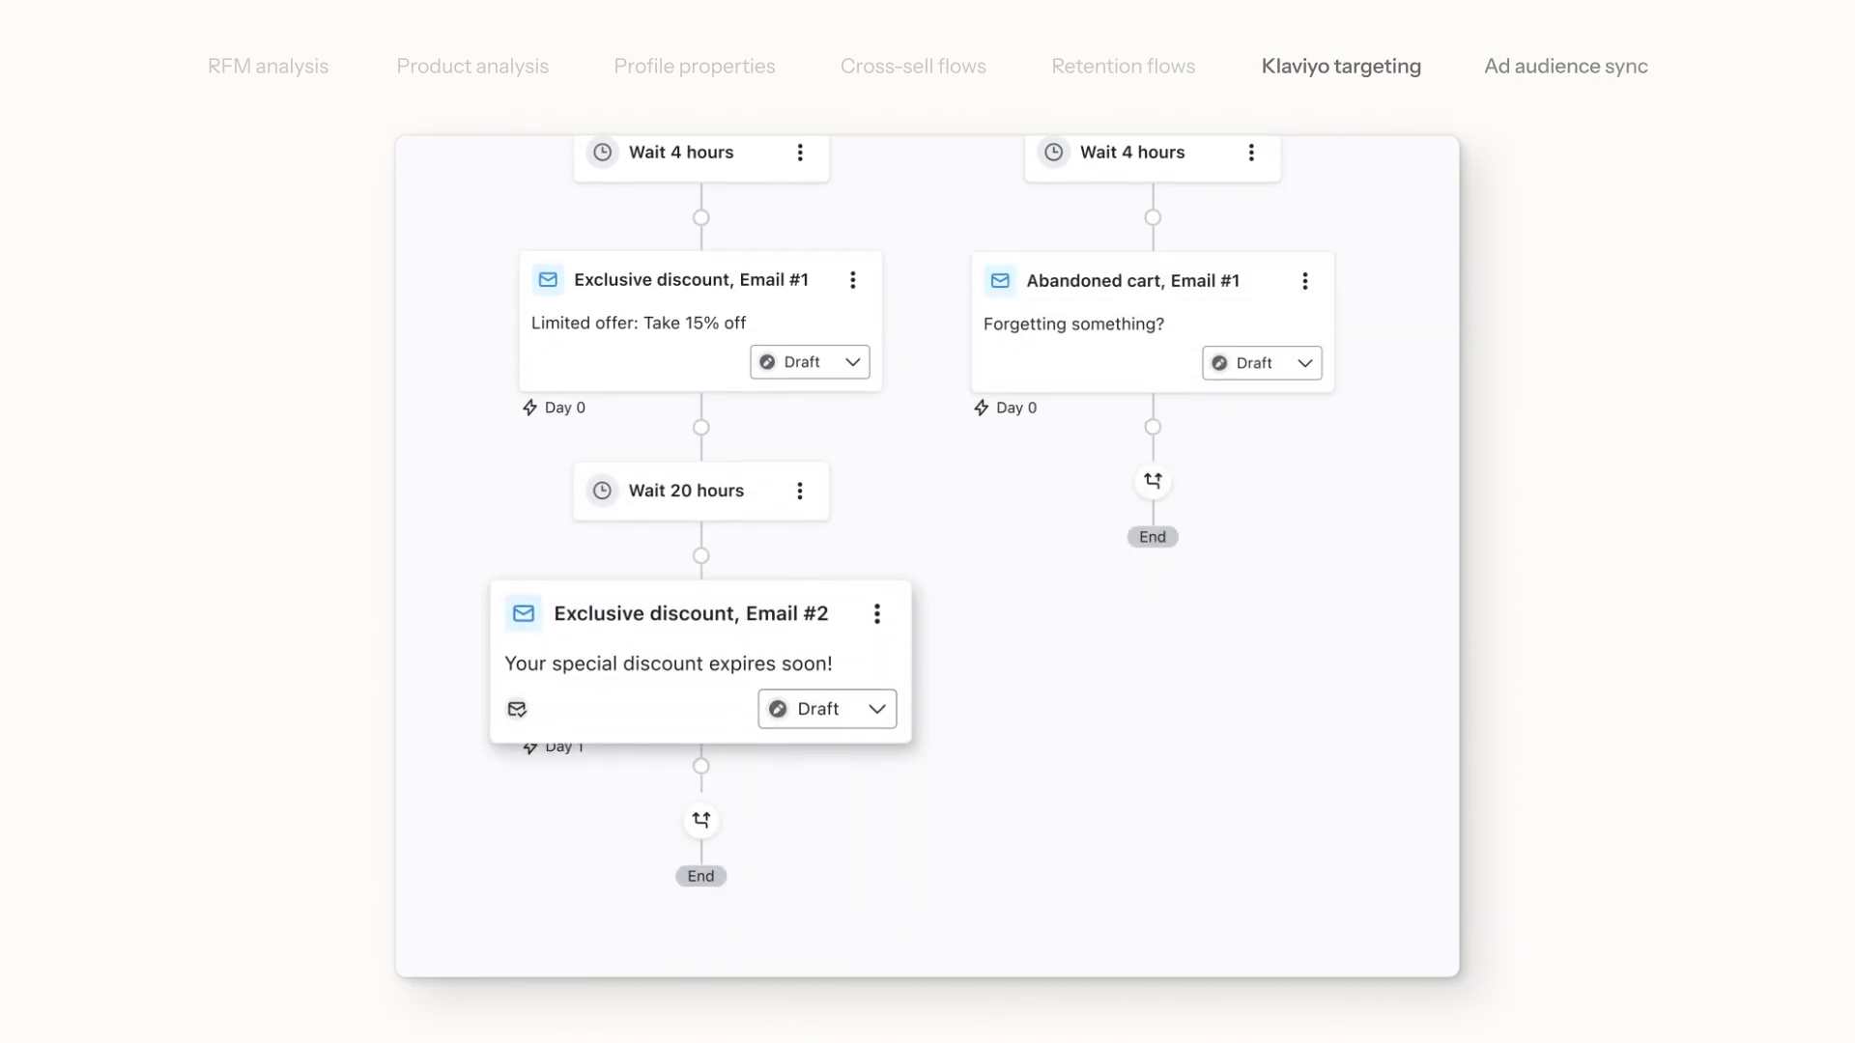
pyautogui.click(1563, 66)
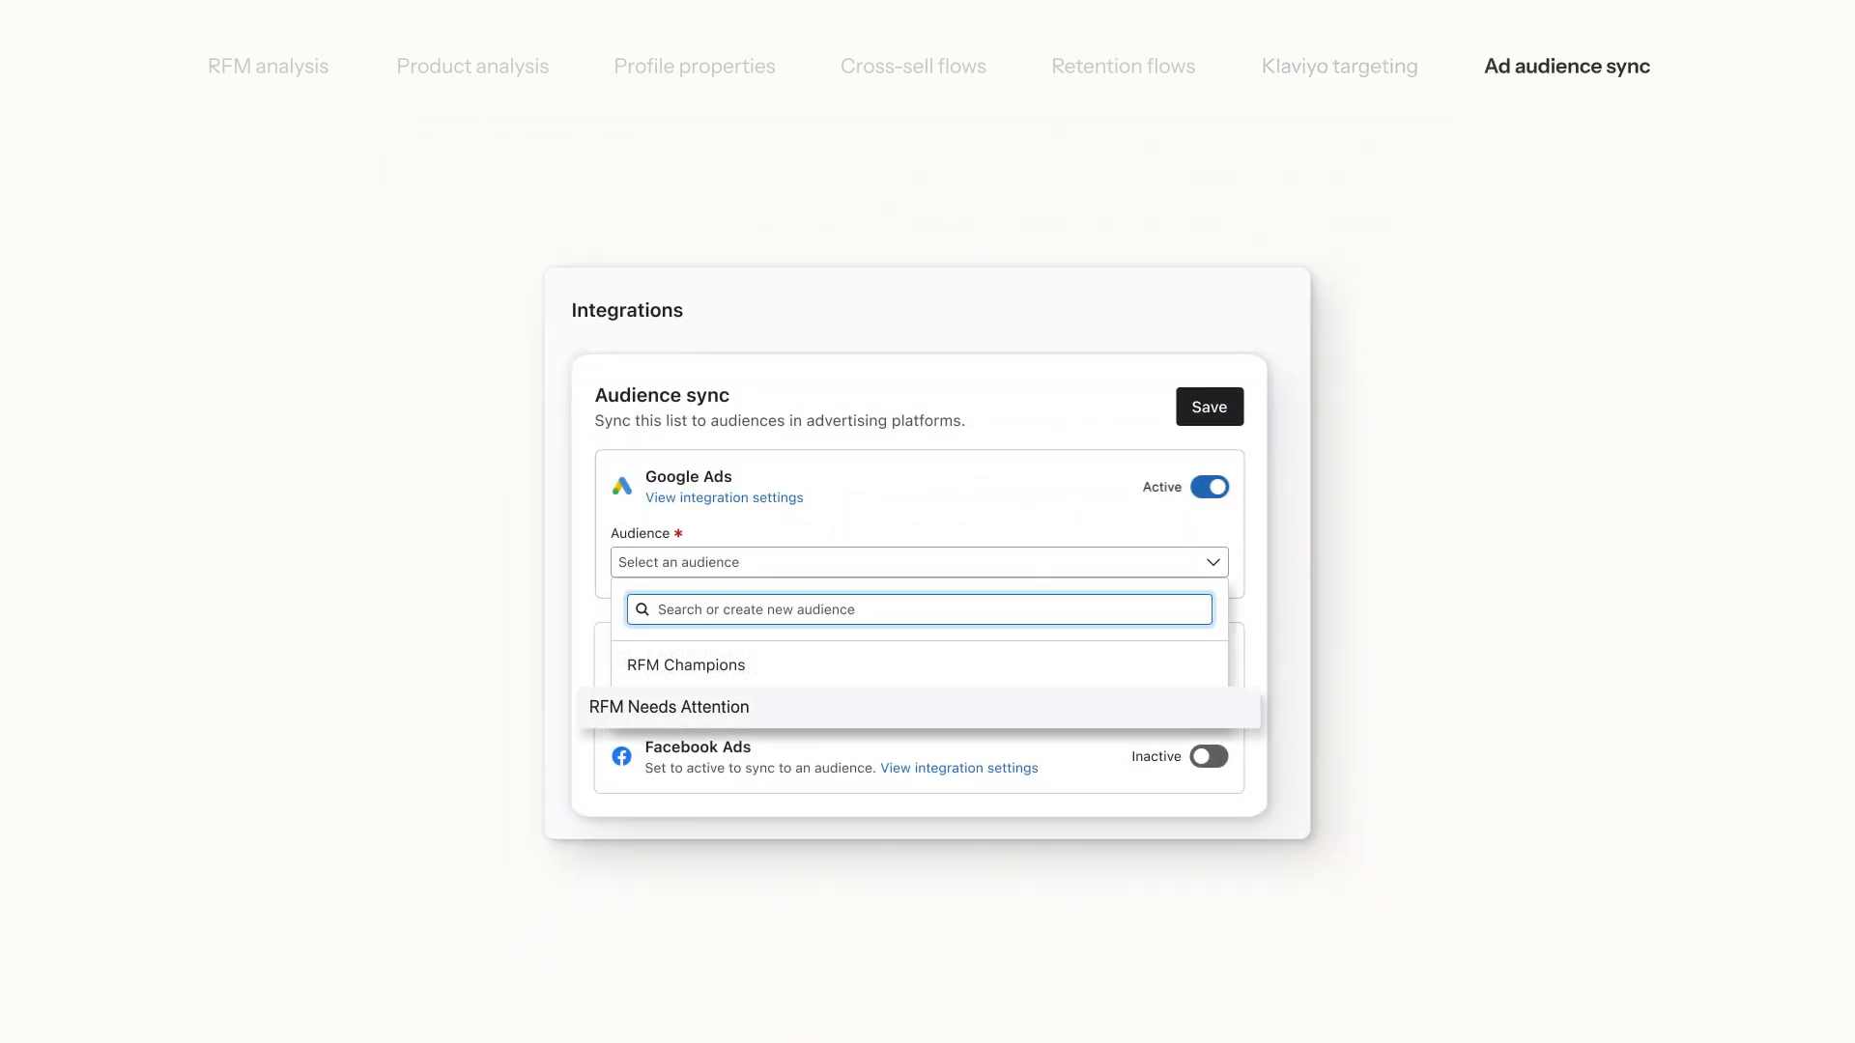
pyautogui.click(669, 708)
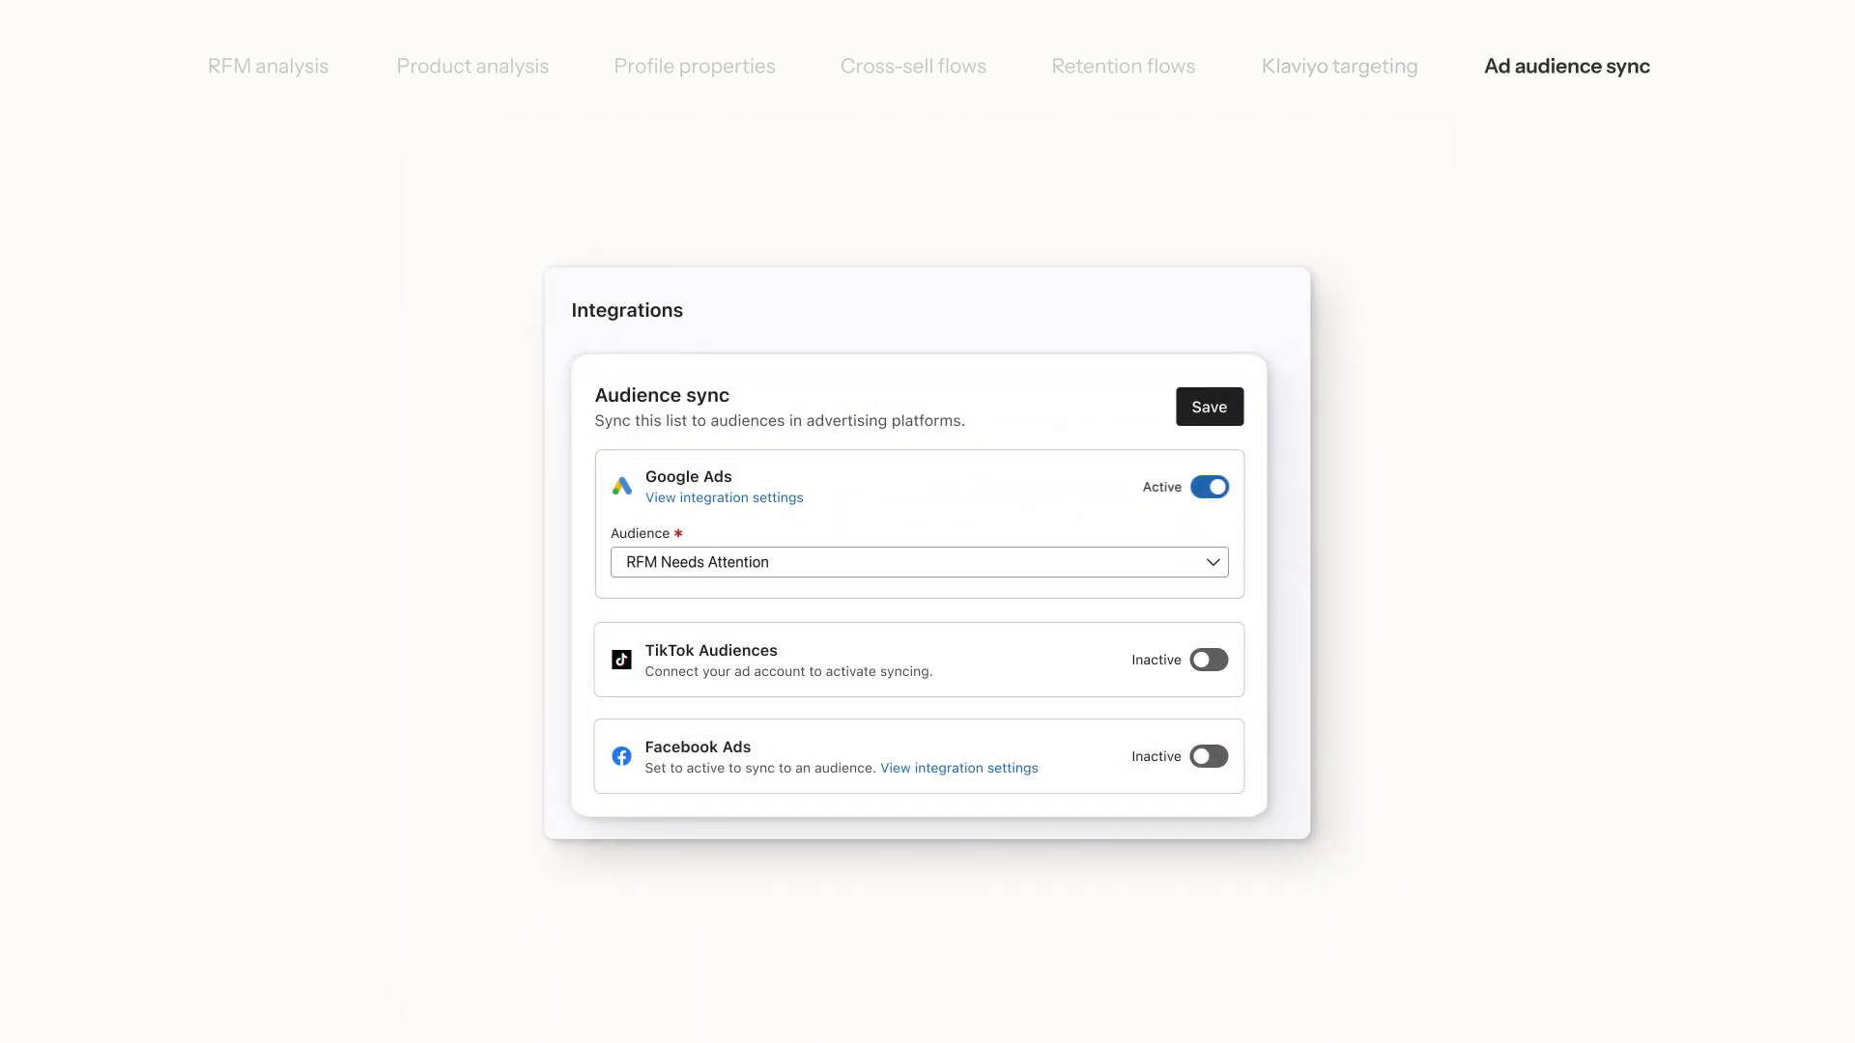